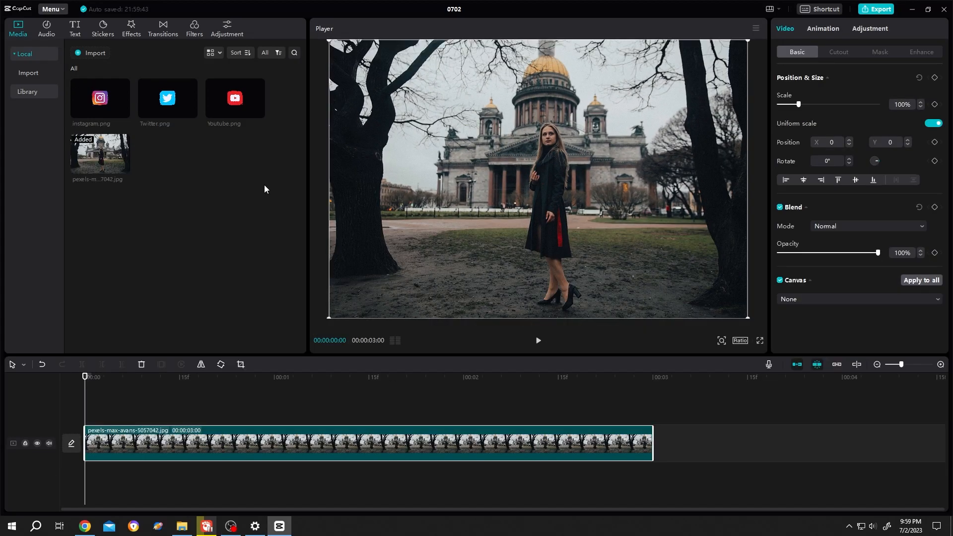
pyautogui.moveTo(244, 128)
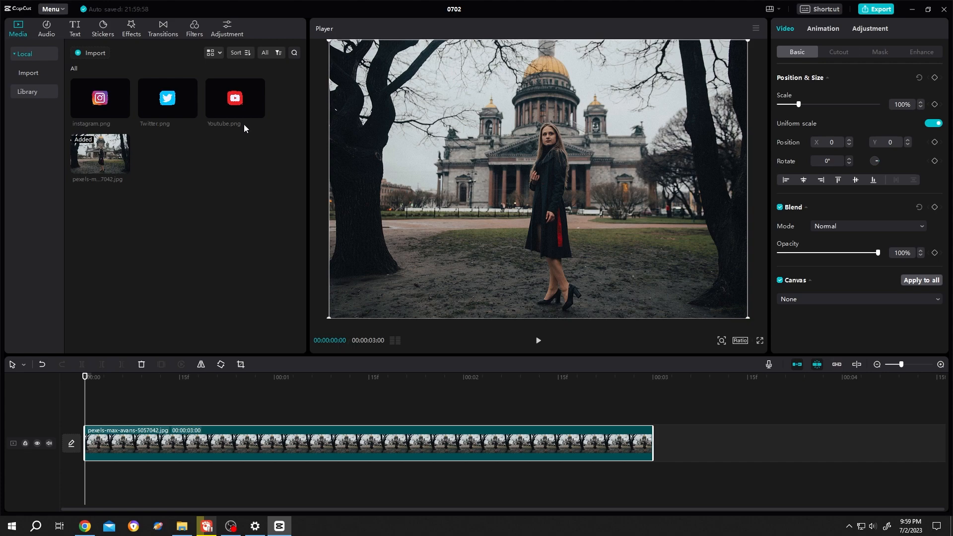
pyautogui.moveTo(225, 118)
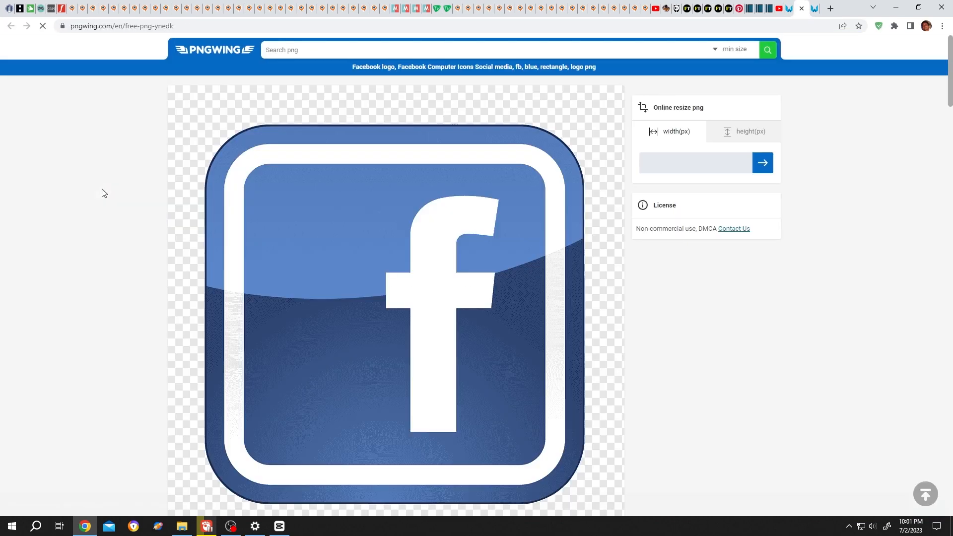
# Step: Download the Facebook logo PNG from PNGWing past the letter check and open the file
pyautogui.scroll(-3)
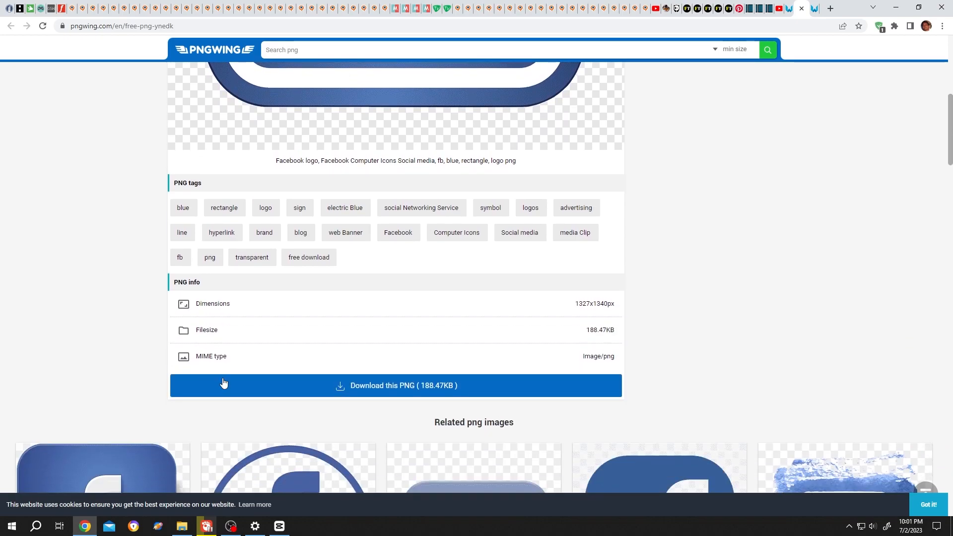
pyautogui.moveTo(446, 395)
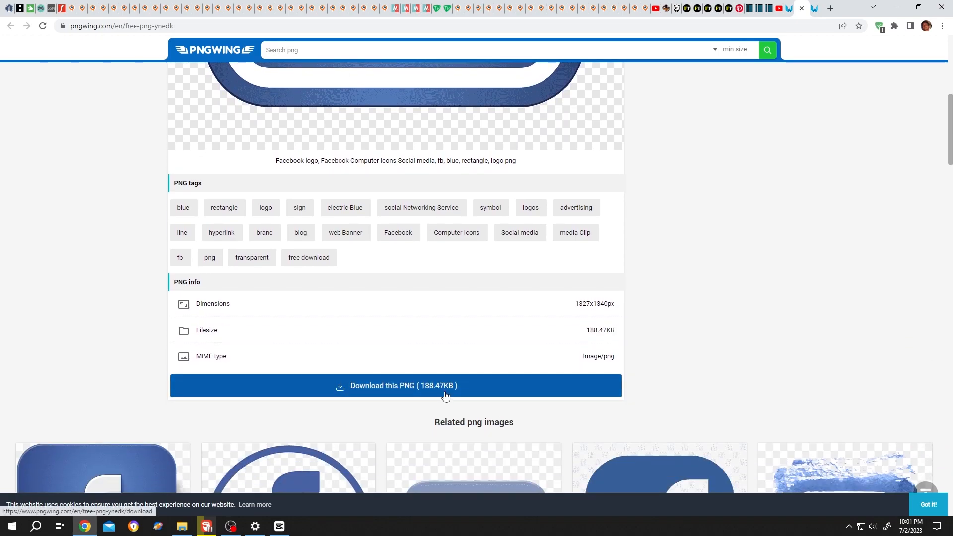
pyautogui.click(397, 385)
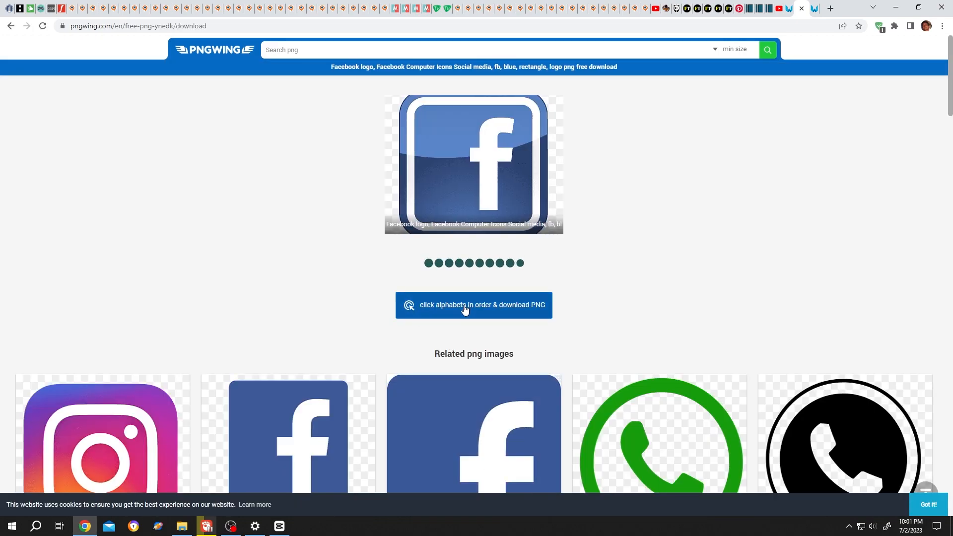
pyautogui.click(473, 304)
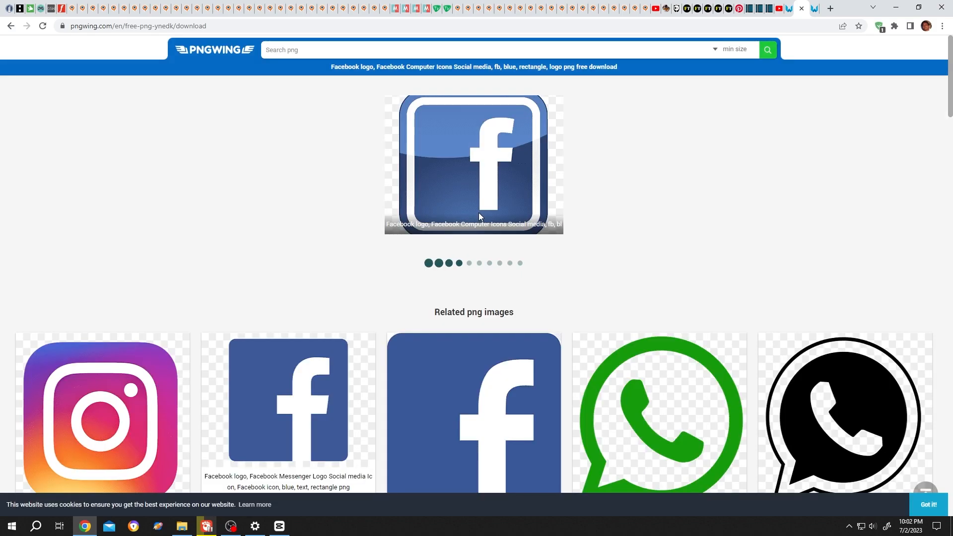
pyautogui.click(473, 164)
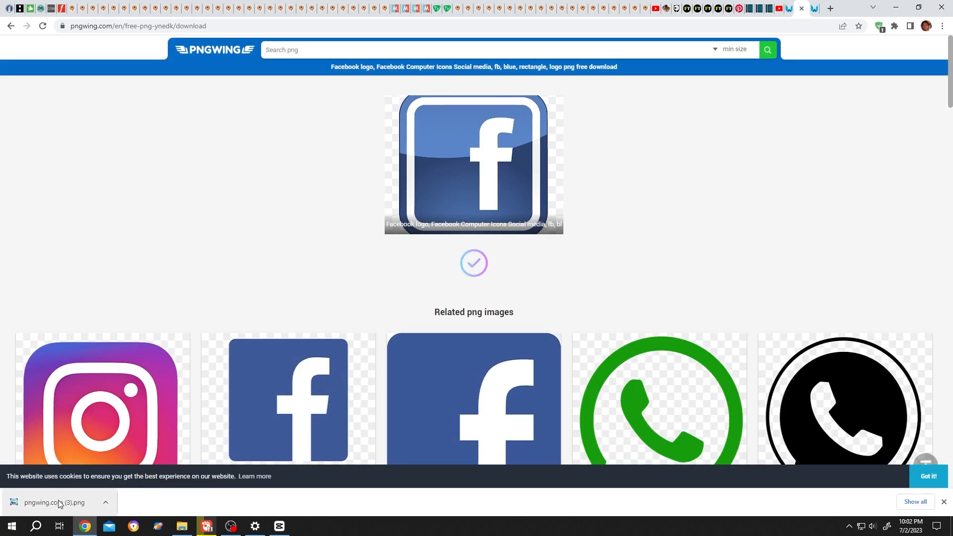
pyautogui.click(279, 530)
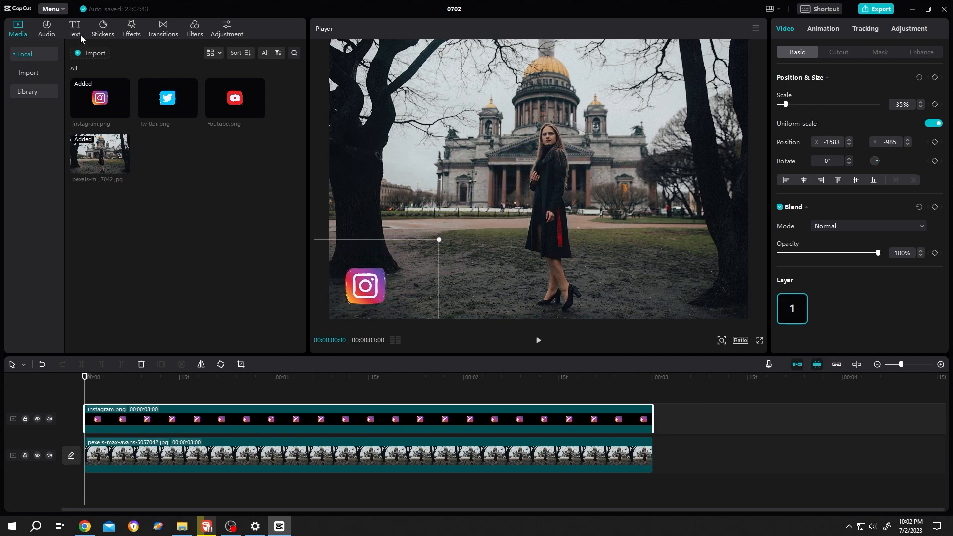
pyautogui.click(73, 28)
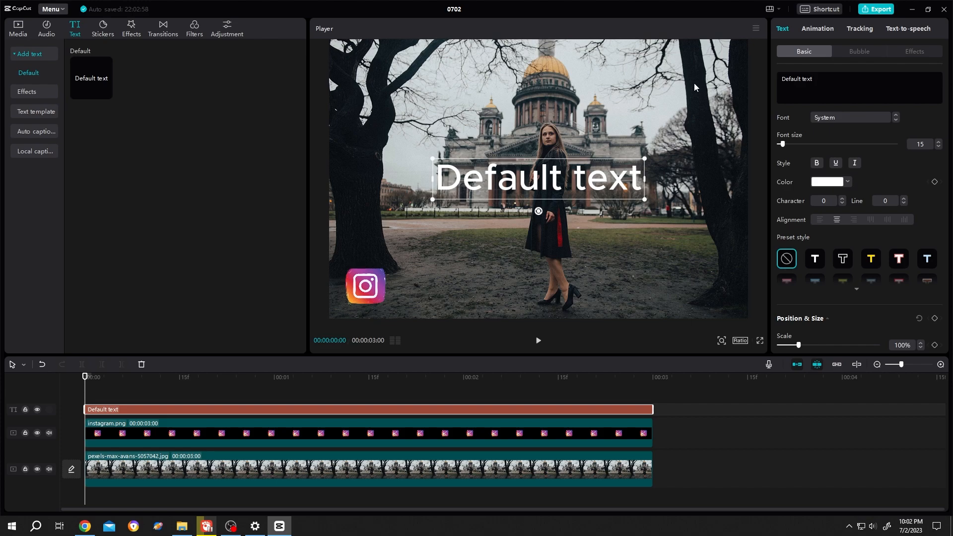
pyautogui.write('@himel356')
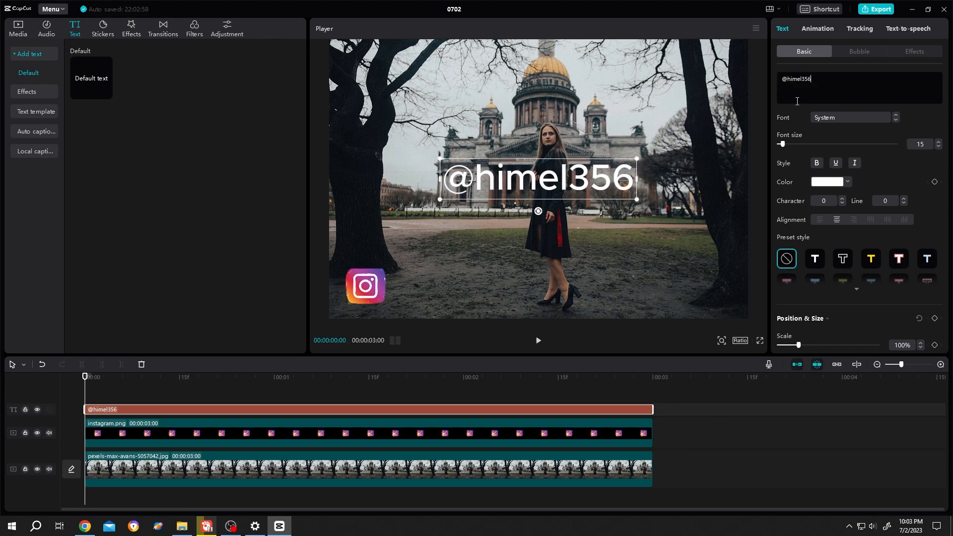
pyautogui.click(850, 117)
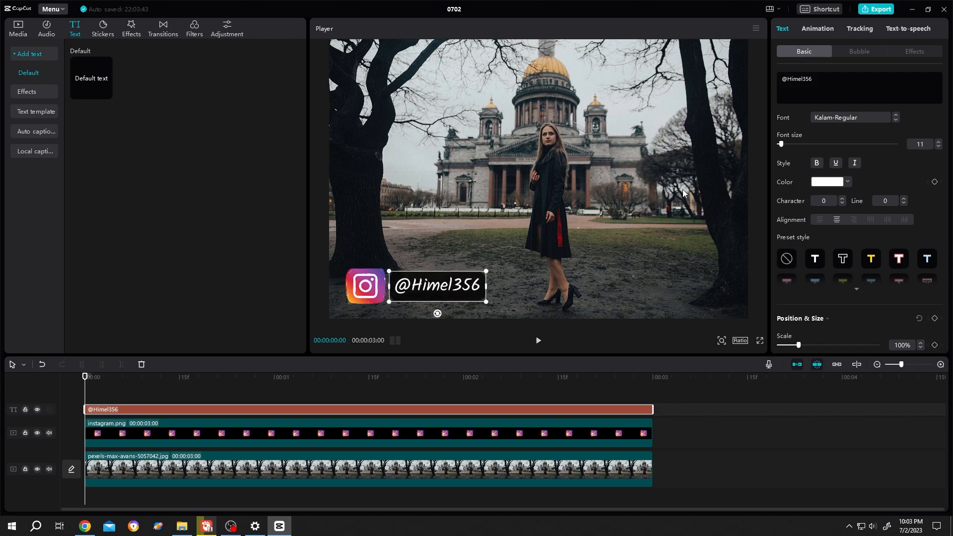
pyautogui.click(934, 147)
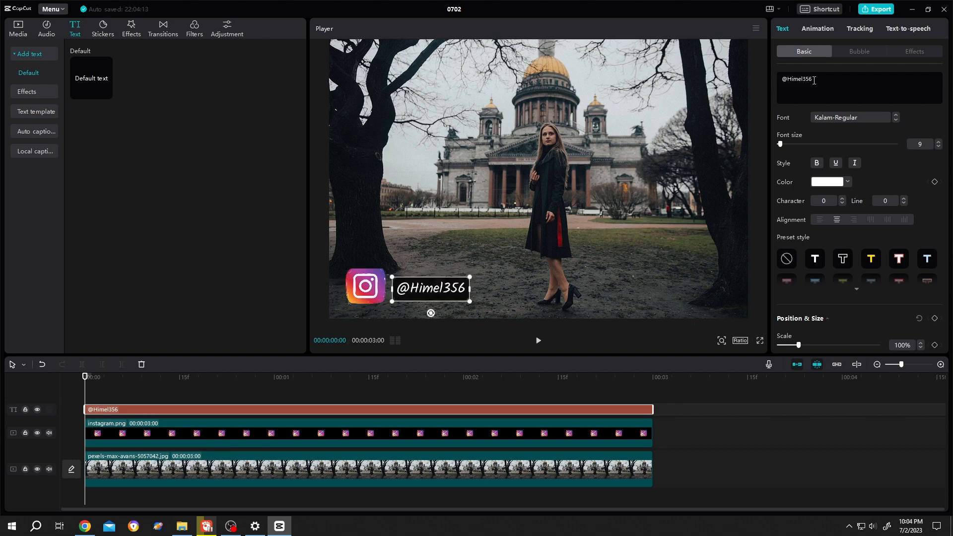
pyautogui.click(782, 80)
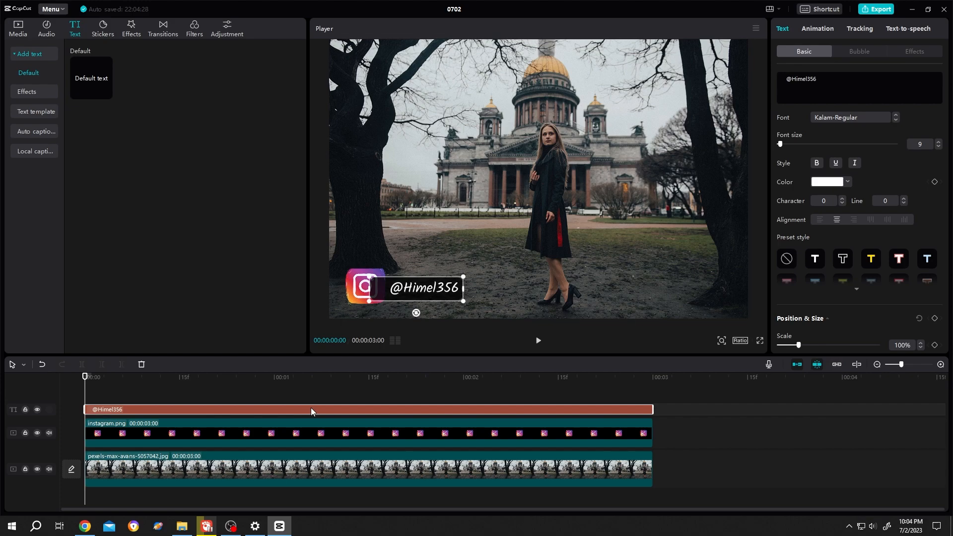
# Step: Make the caption a compound clip and set the Instagram icon's layer to 2
pyautogui.rightClick(312, 409)
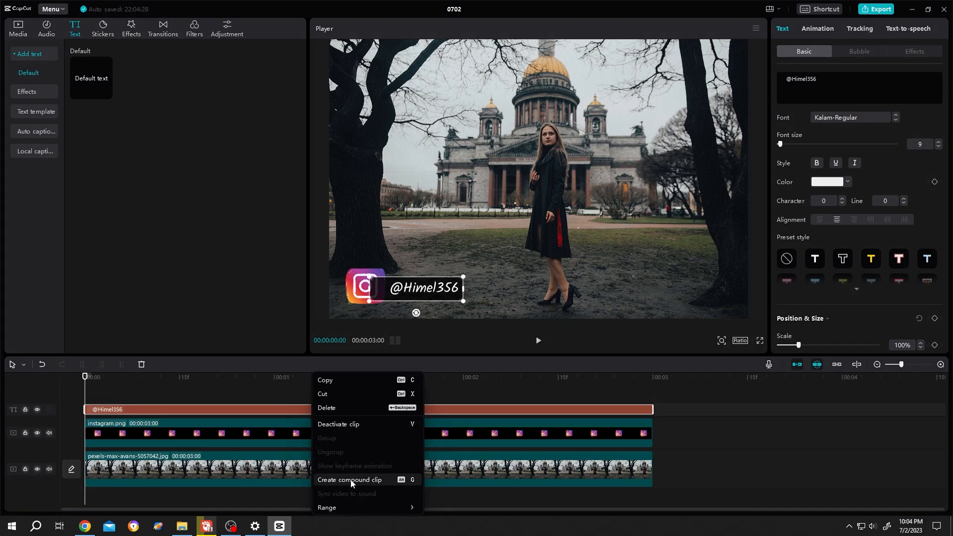
pyautogui.click(350, 479)
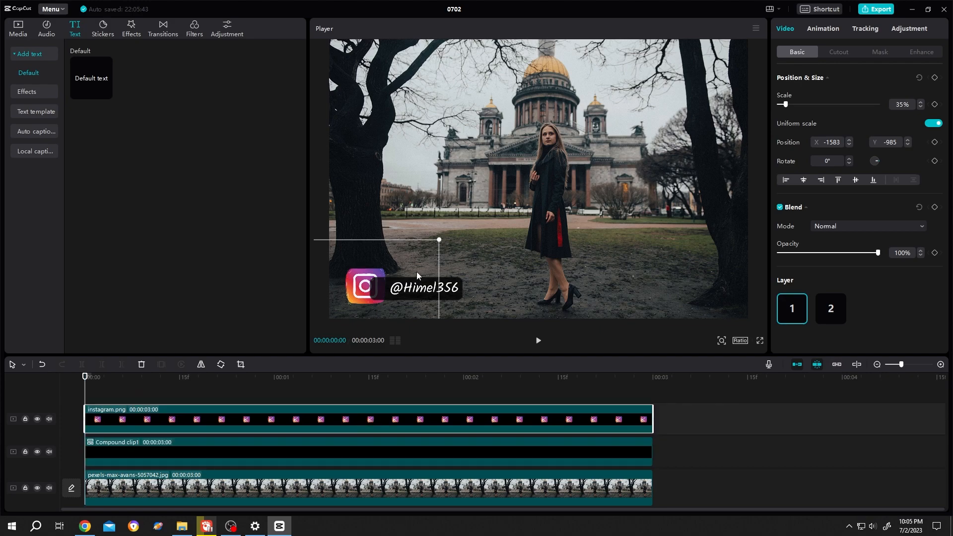
pyautogui.moveTo(403, 295)
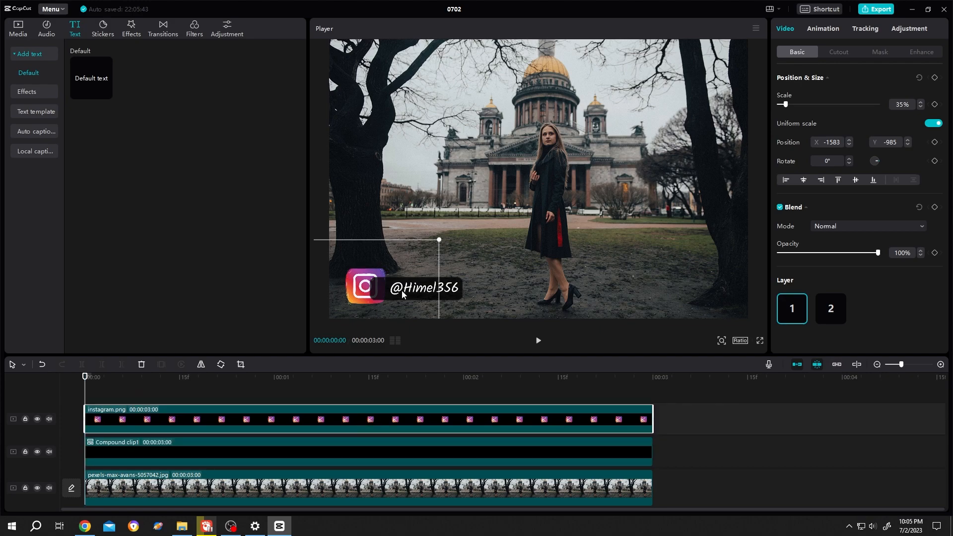
pyautogui.moveTo(802, 47)
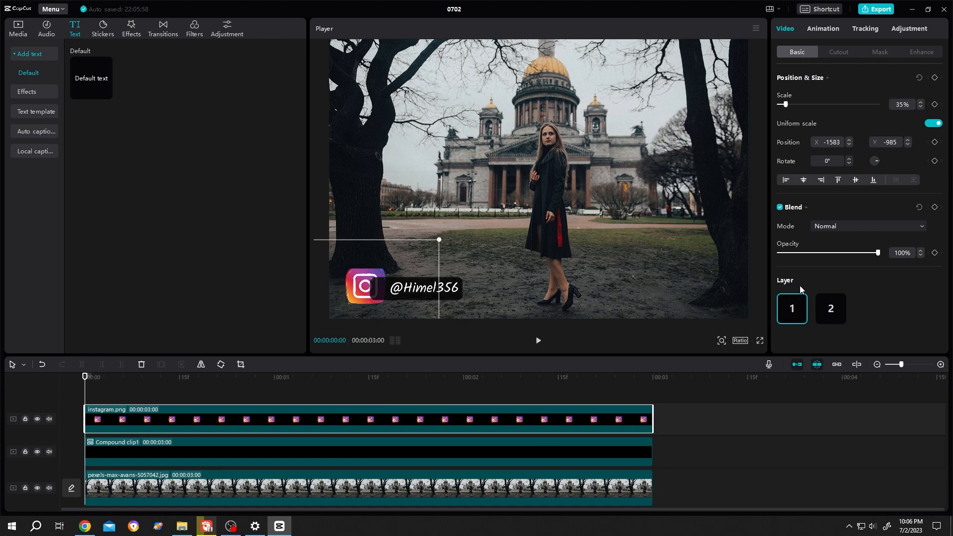
pyautogui.click(829, 308)
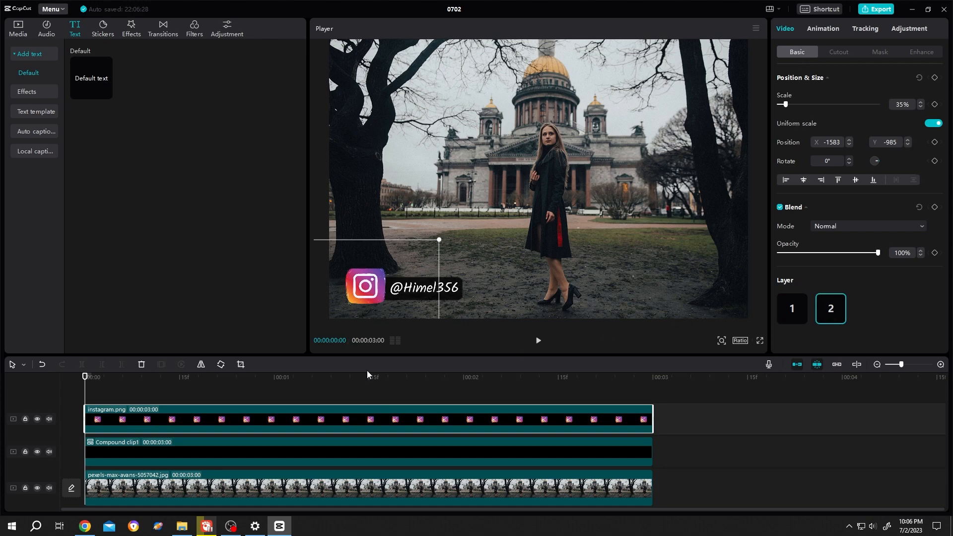
pyautogui.moveTo(801, 147)
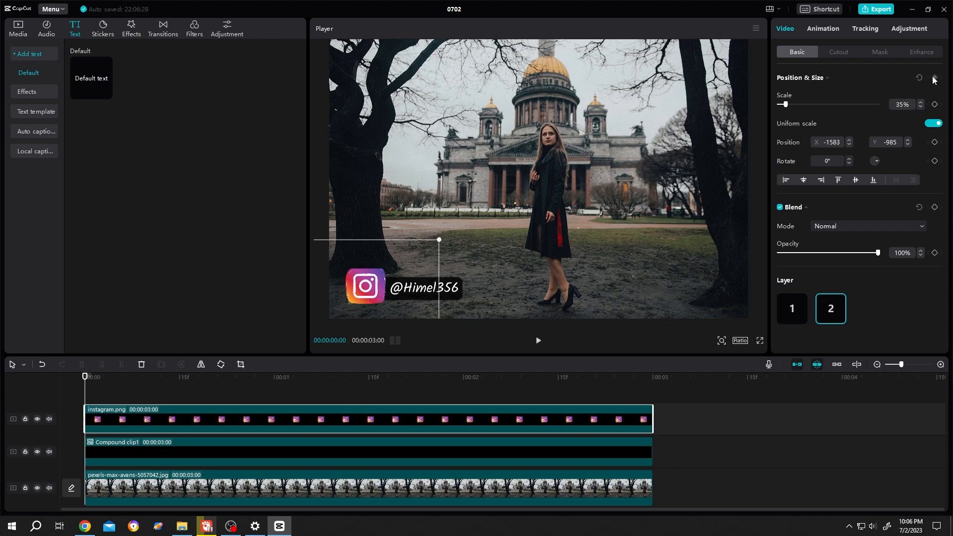
# Step: Keyframe the Instagram icon sliding from mid-tag to the tag's left side by 1:00
pyautogui.click(167, 377)
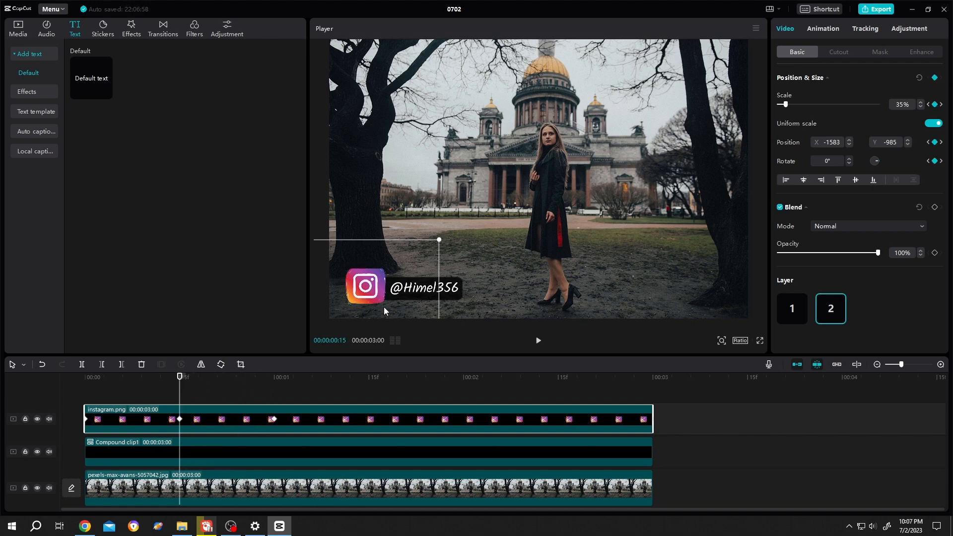
pyautogui.moveTo(371, 293)
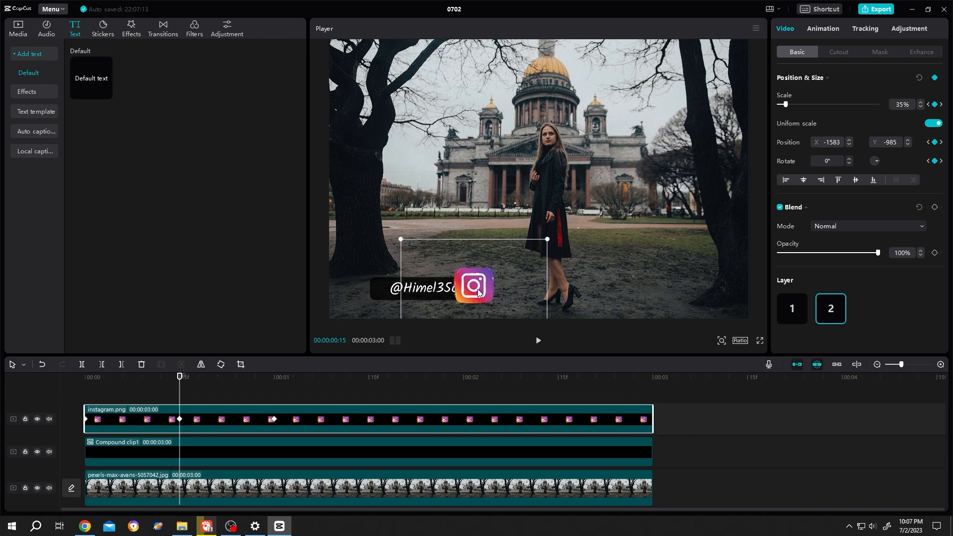
pyautogui.click(274, 377)
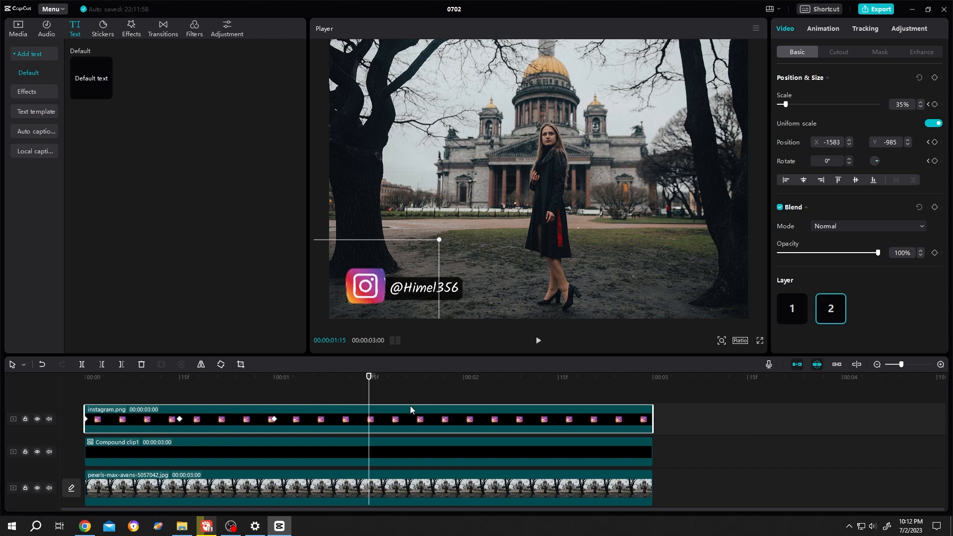
# Step: Apply a Split mask to Compound clip1 holding the tag
pyautogui.click(275, 451)
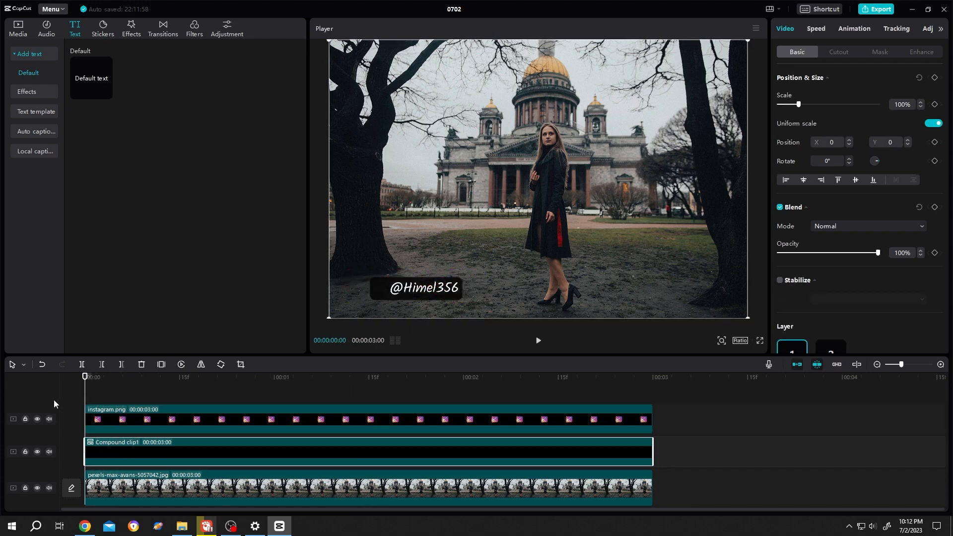
pyautogui.click(879, 52)
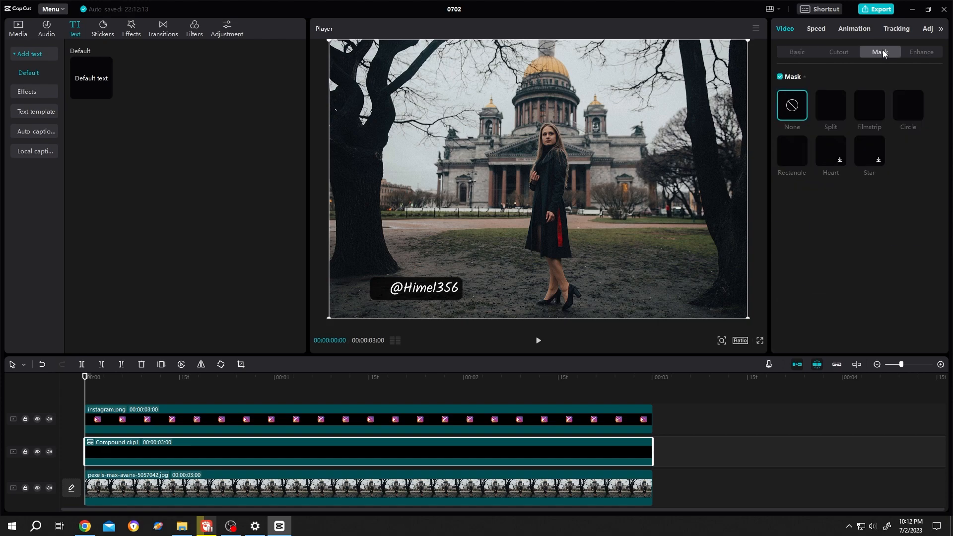
pyautogui.click(829, 105)
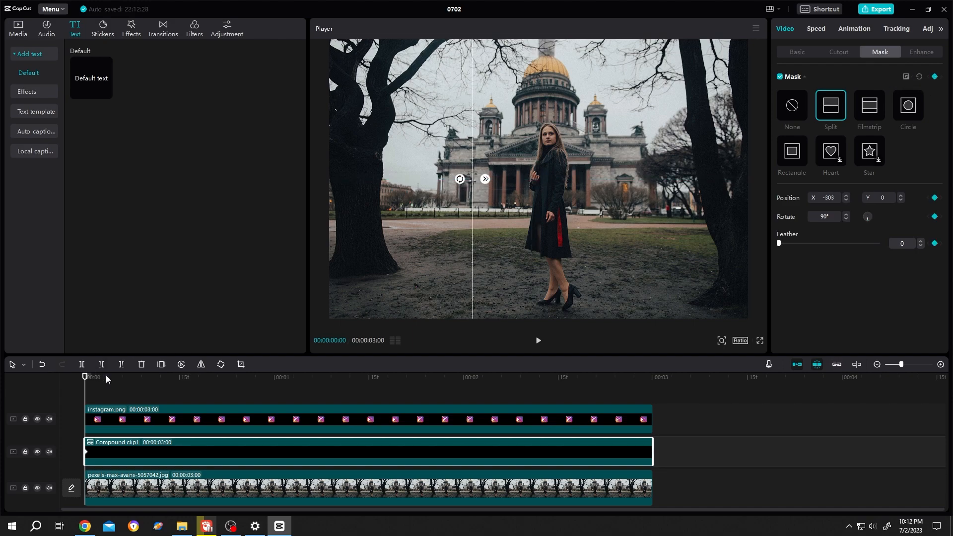
# Step: Keyframe the mask position from 0:15 to 1:00 and preview the reveal
pyautogui.click(179, 377)
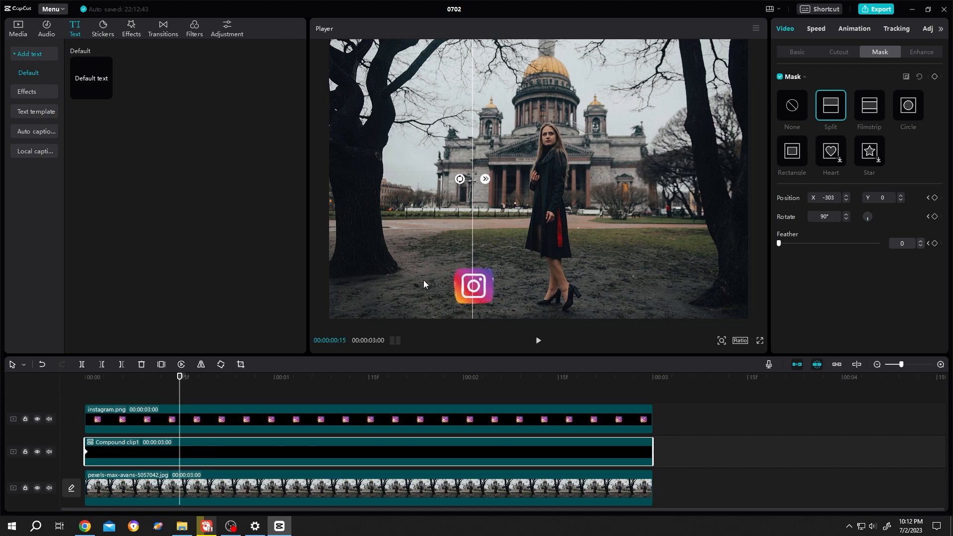
pyautogui.click(934, 76)
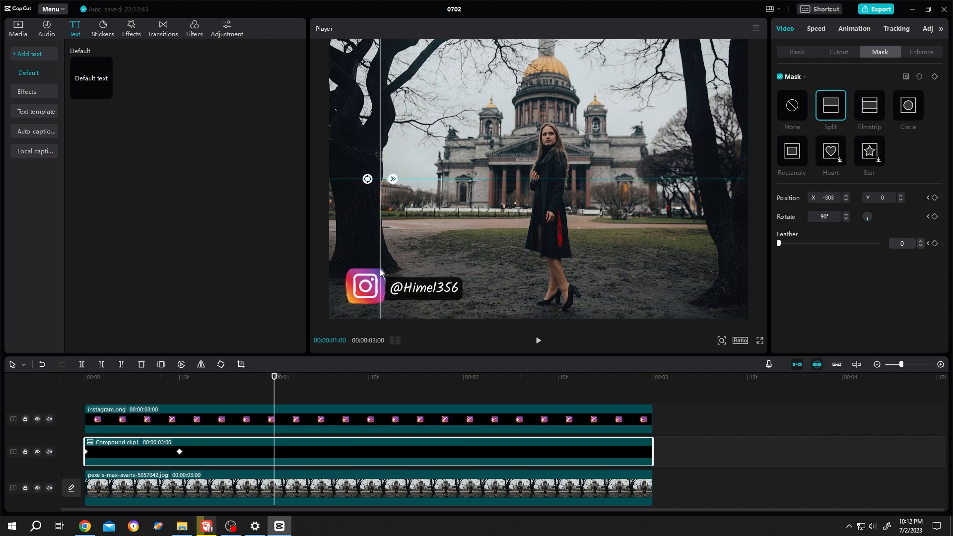
pyautogui.click(536, 340)
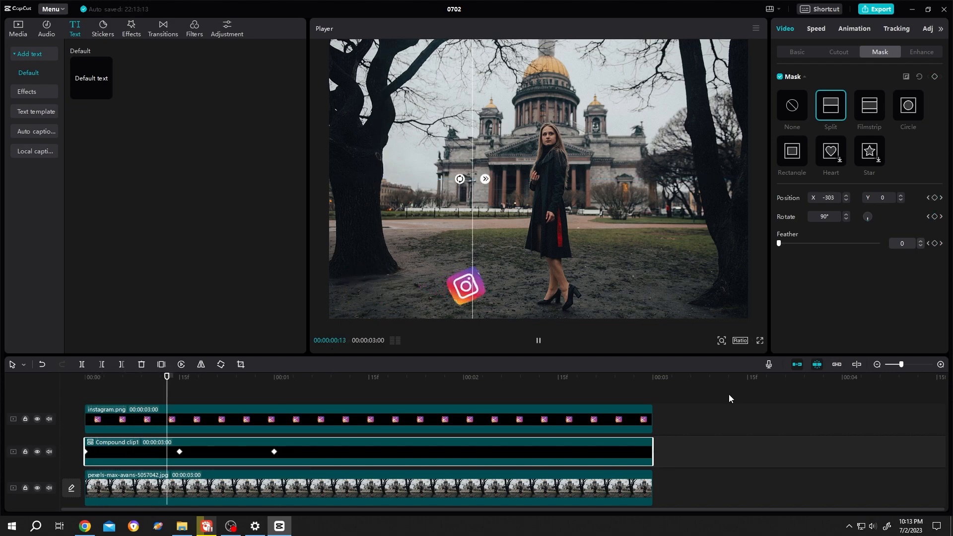
pyautogui.click(796, 52)
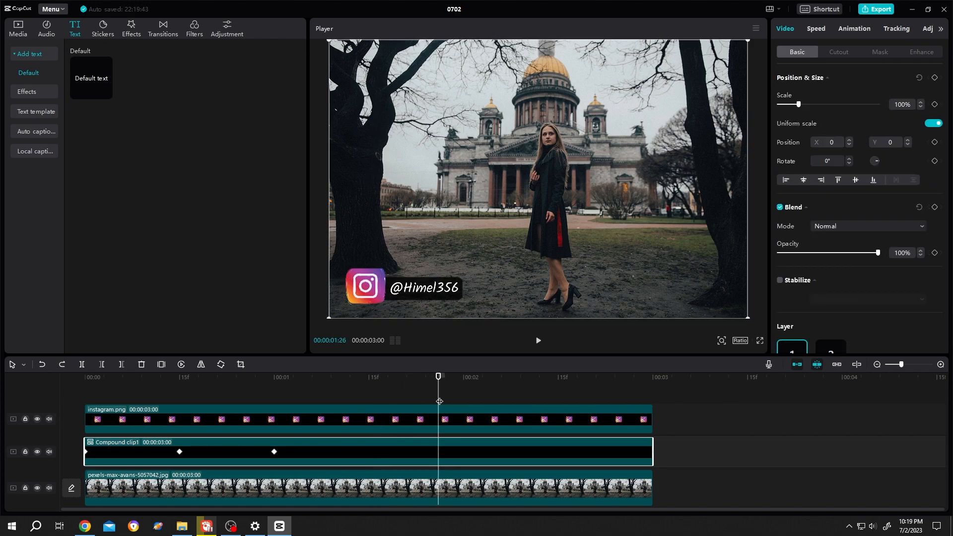
pyautogui.moveTo(435, 390)
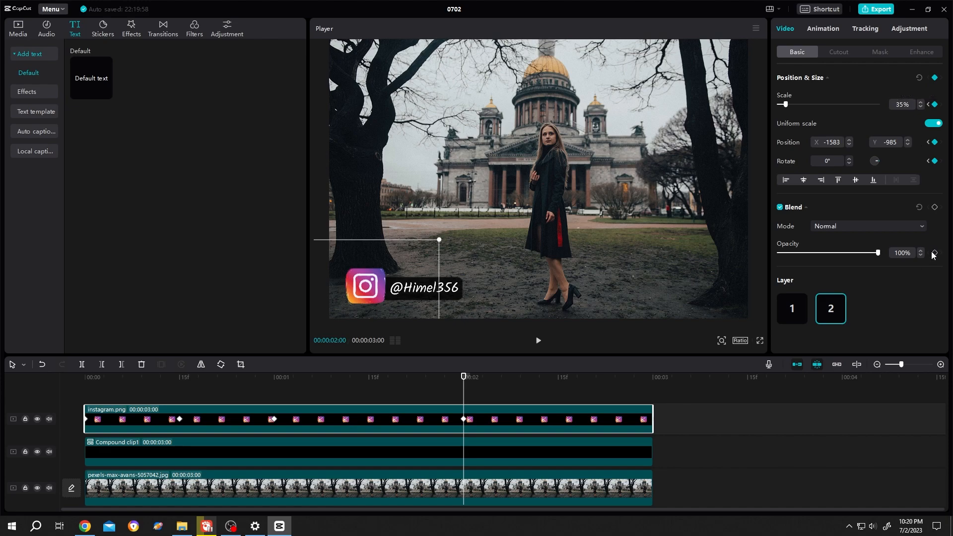
# Step: Add 2:00 keyframes on the icon's position and the tag's mask, starting the reverse slide
pyautogui.click(557, 376)
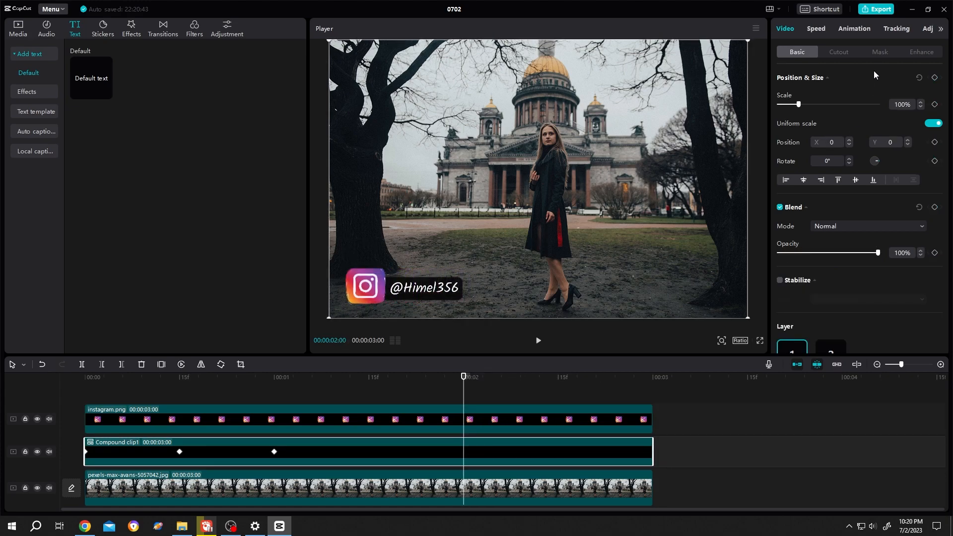
pyautogui.click(880, 51)
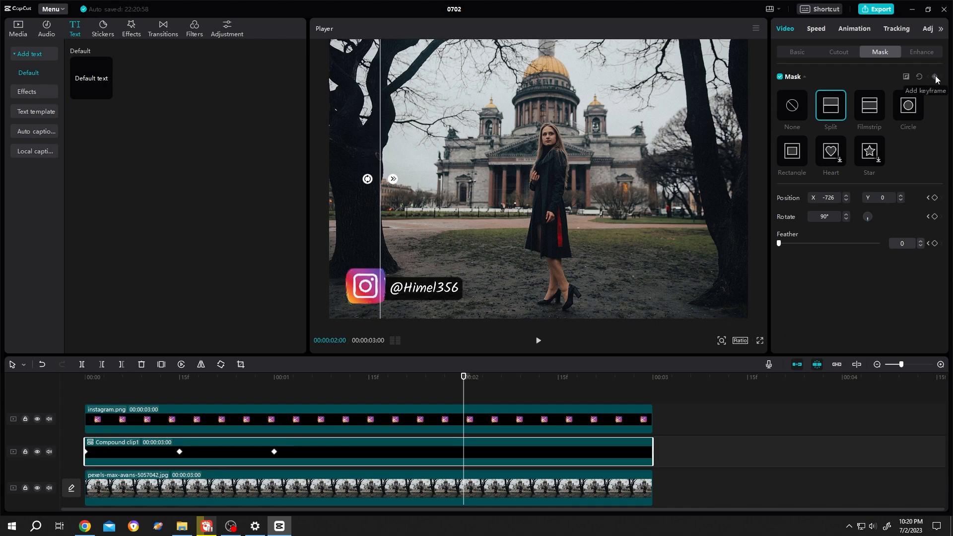
pyautogui.click(934, 79)
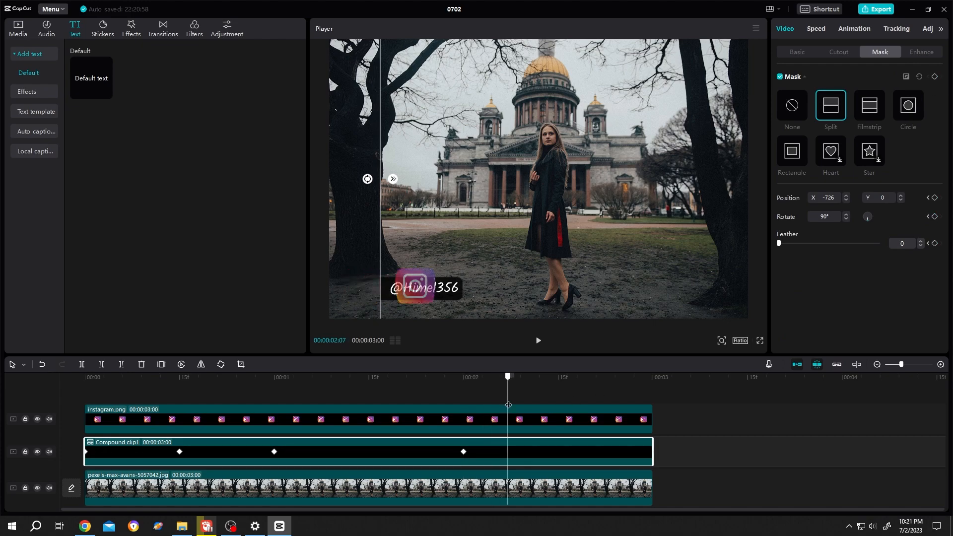
pyautogui.click(533, 376)
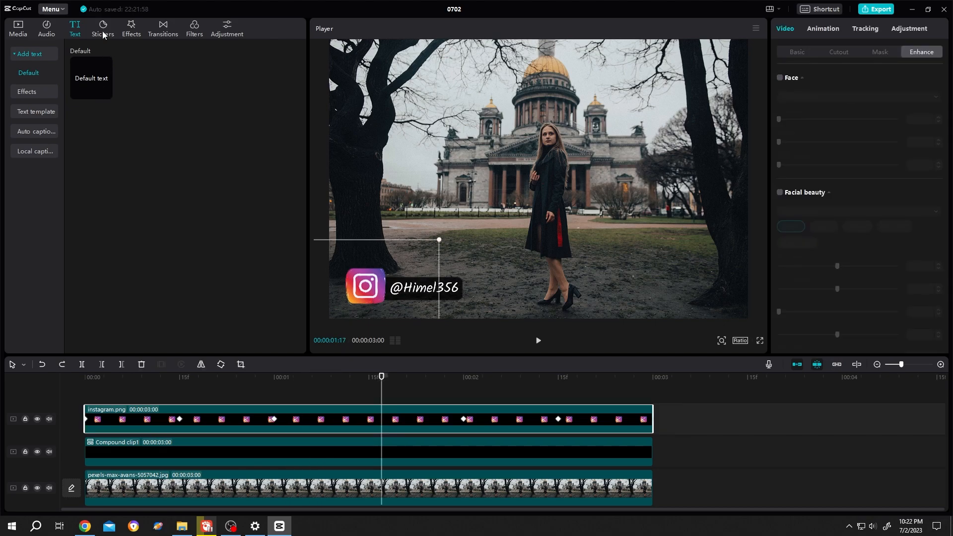
# Step: Add a sparkle burst sticker at 50% scale over the icon, trimmed to mid-clip
pyautogui.click(102, 28)
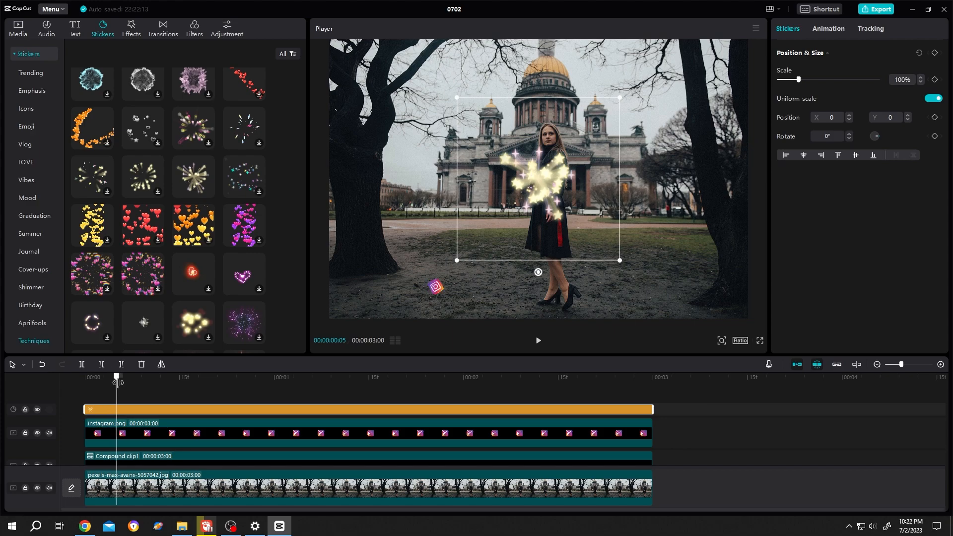
pyautogui.click(292, 376)
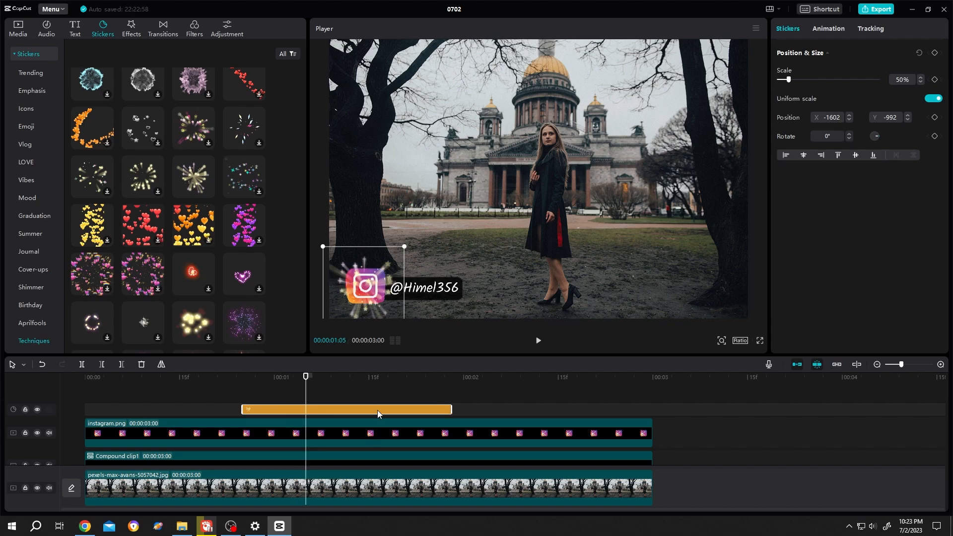
# Step: Make the sparkle sticker a compound clip and set the Instagram icon to layer 3
pyautogui.rightClick(346, 409)
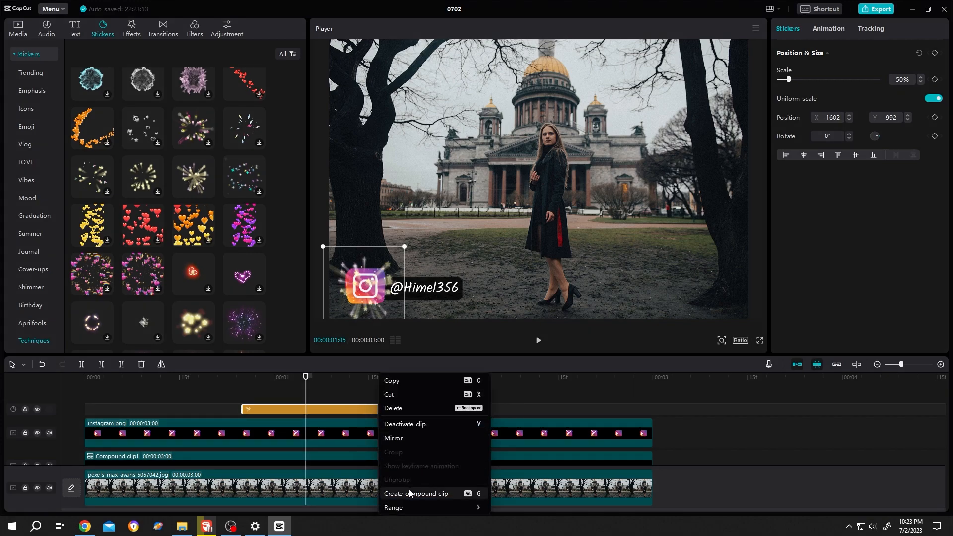
pyautogui.click(416, 495)
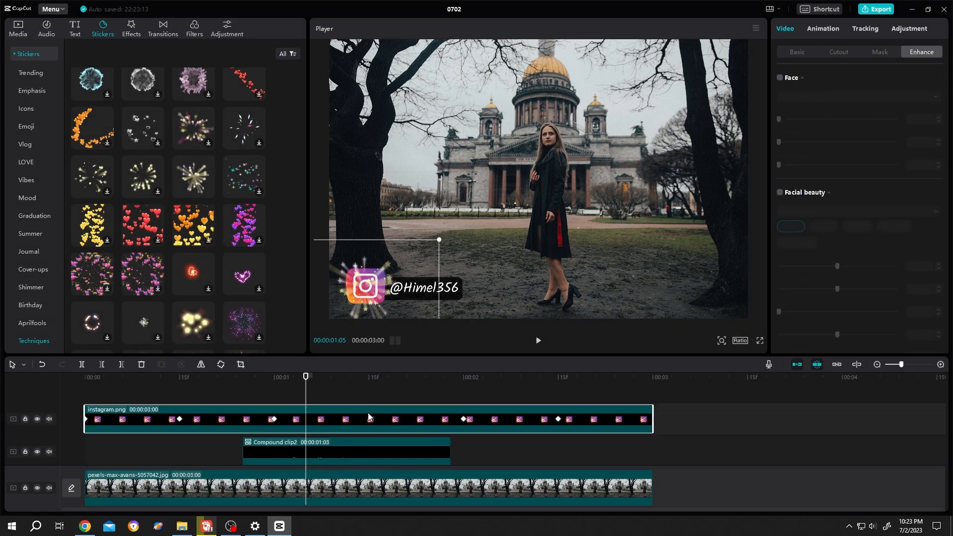
pyautogui.click(796, 52)
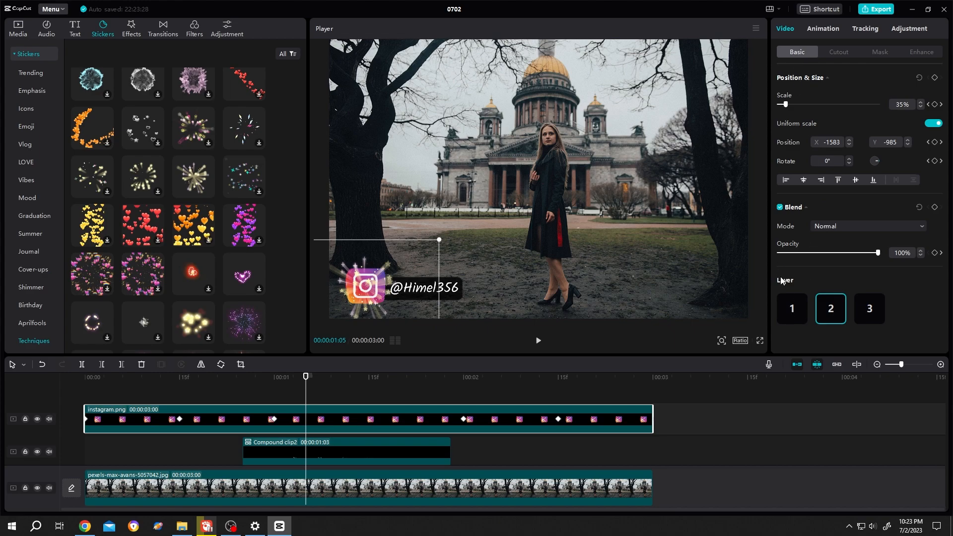
pyautogui.click(868, 308)
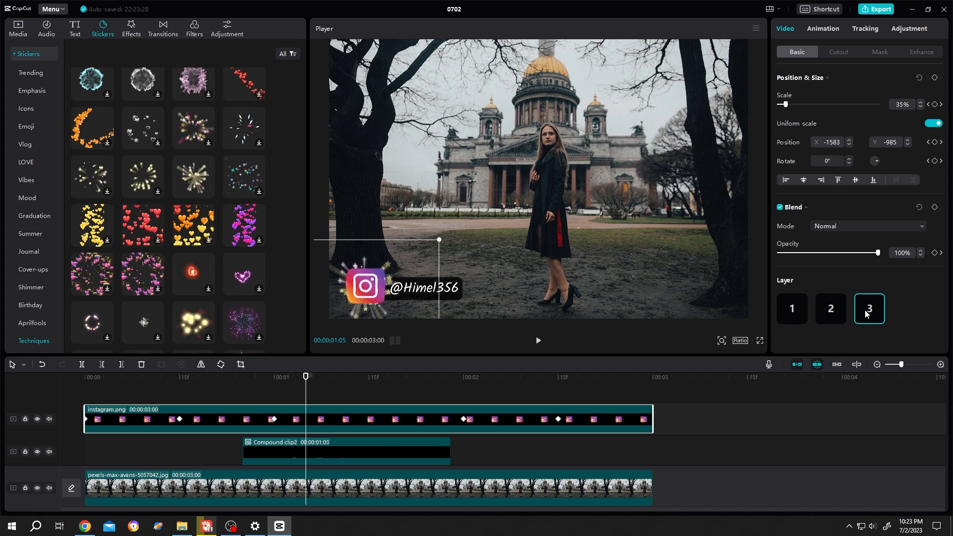